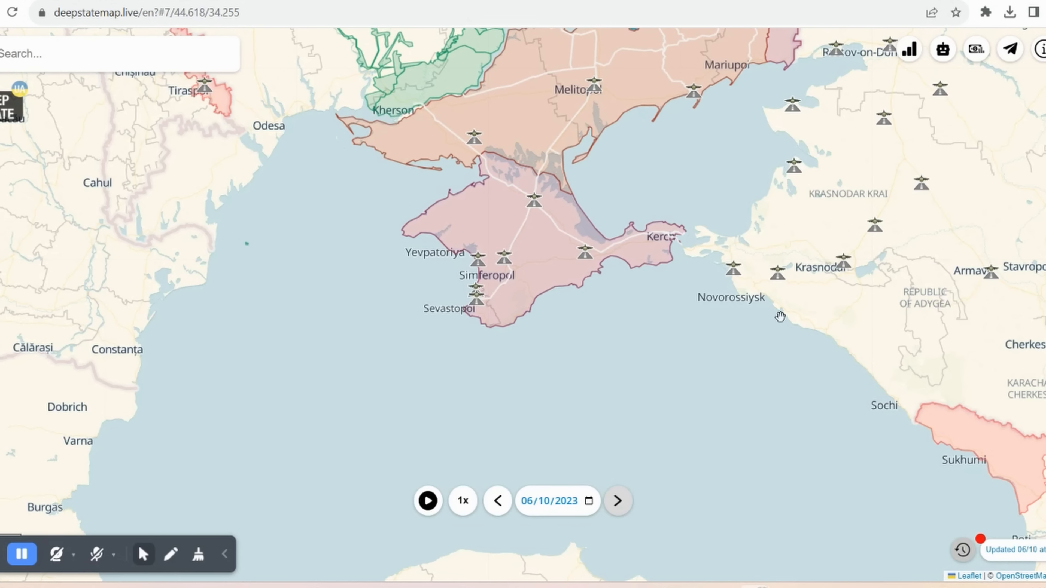
mouse_move(585, 295)
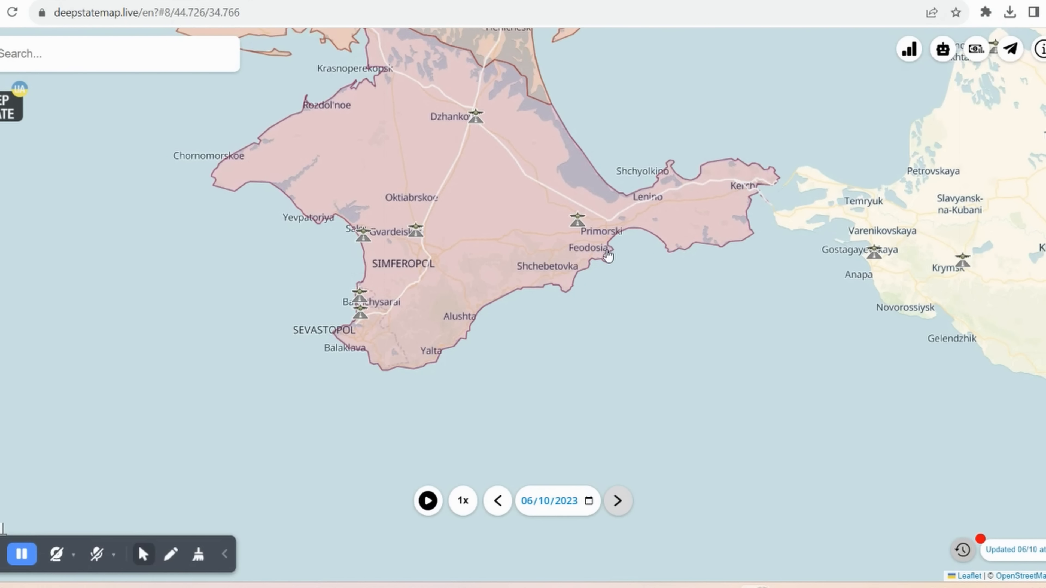
scroll("down", 3)
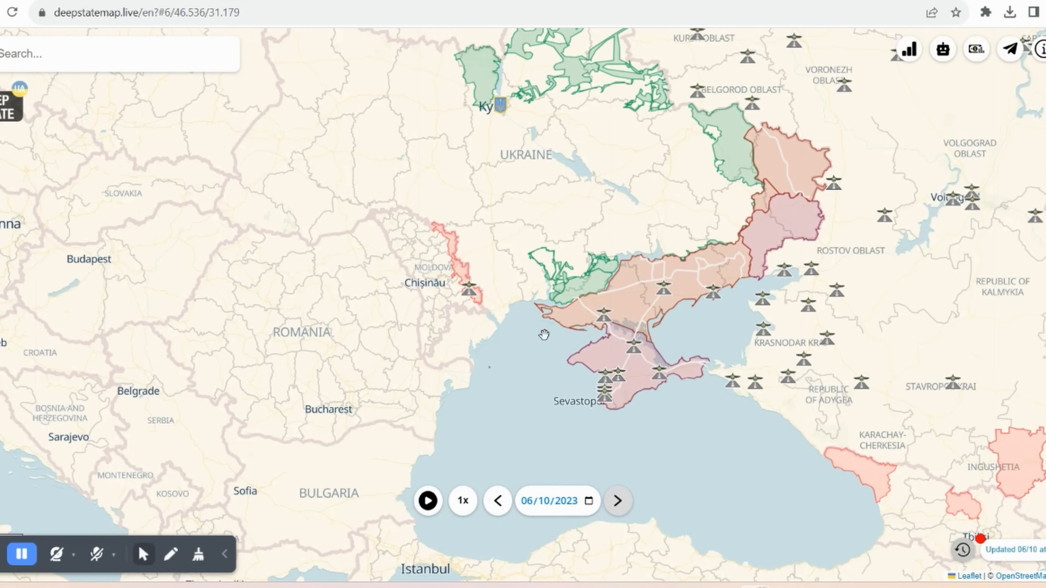
mouse_move(525, 404)
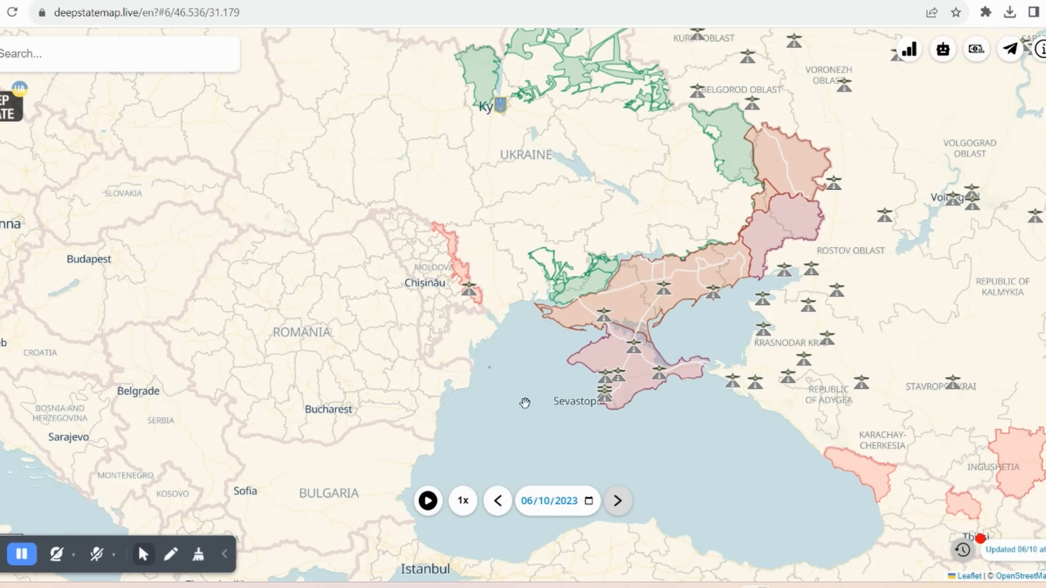
mouse_move(553, 345)
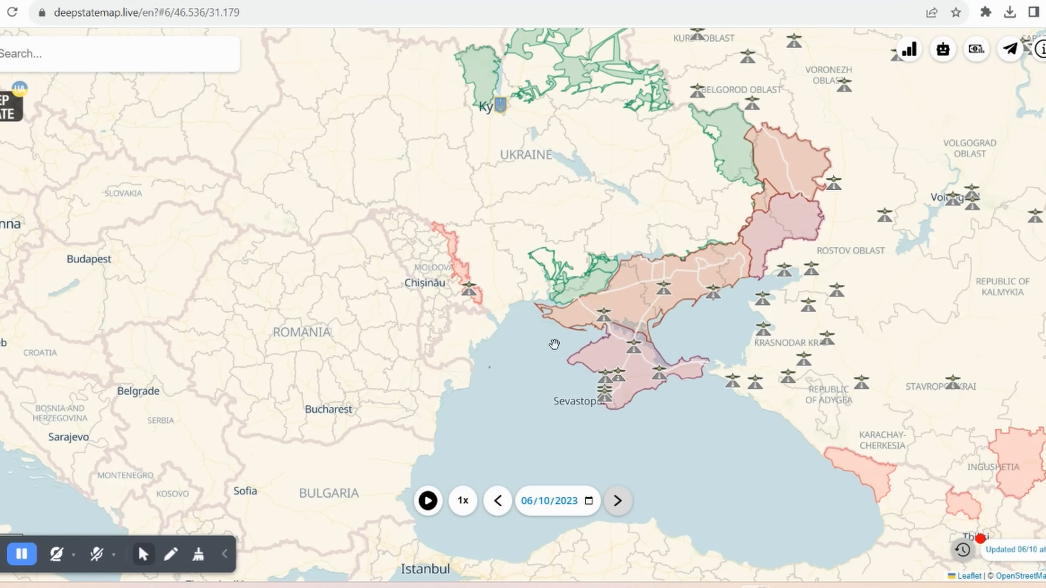
mouse_move(566, 353)
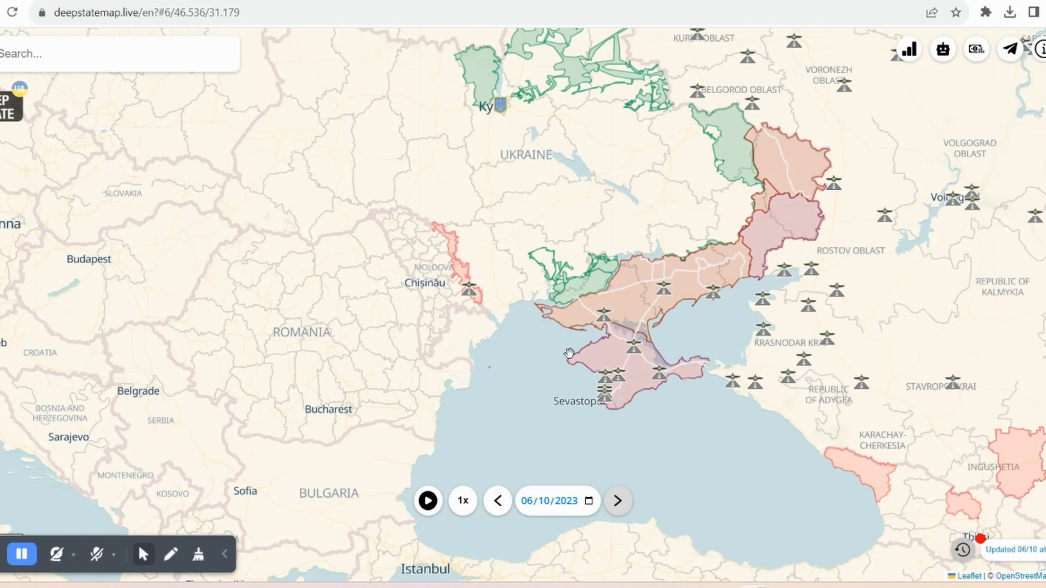